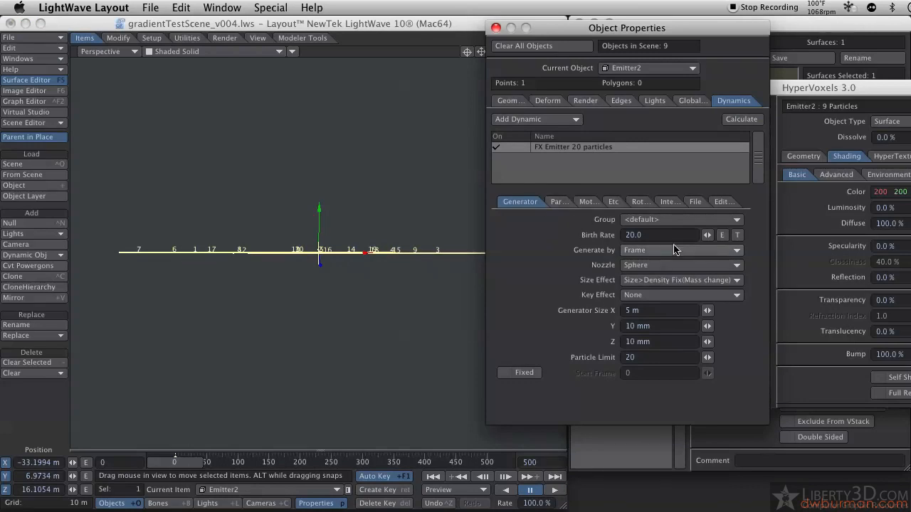
Step: Show Emitter2's FX Emitter particle settings with size and life time
{"action": "left_click", "coordinate": [547, 202]}
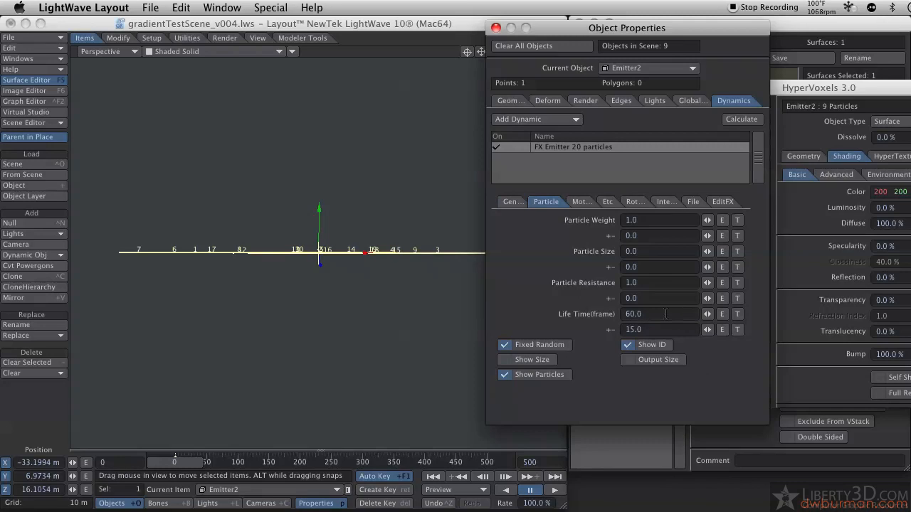
{"action": "mouse_move", "coordinate": [513, 46]}
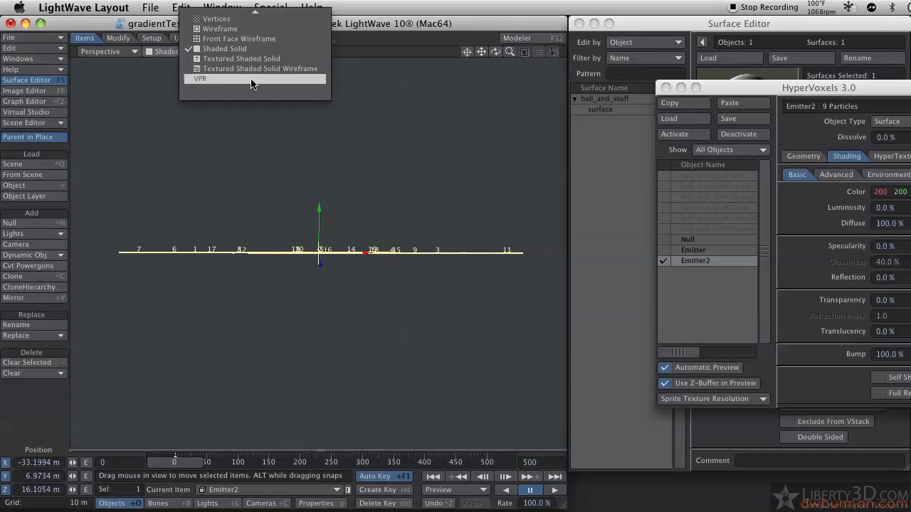
Step: Render the HyperVoxel particles live as VPR spheres and scrub to frame 50
{"action": "left_click", "coordinate": [199, 79]}
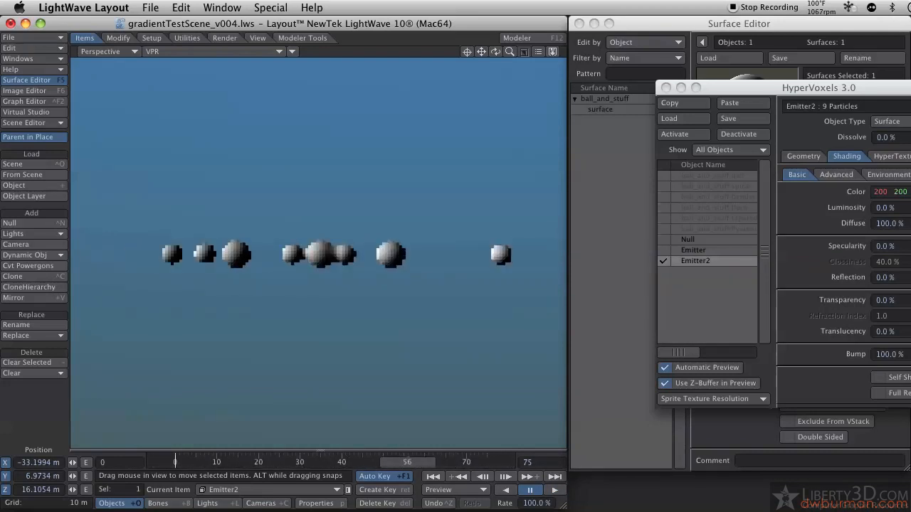
{"action": "left_click_drag", "start_coordinate": [406, 461], "coordinate": [373, 461]}
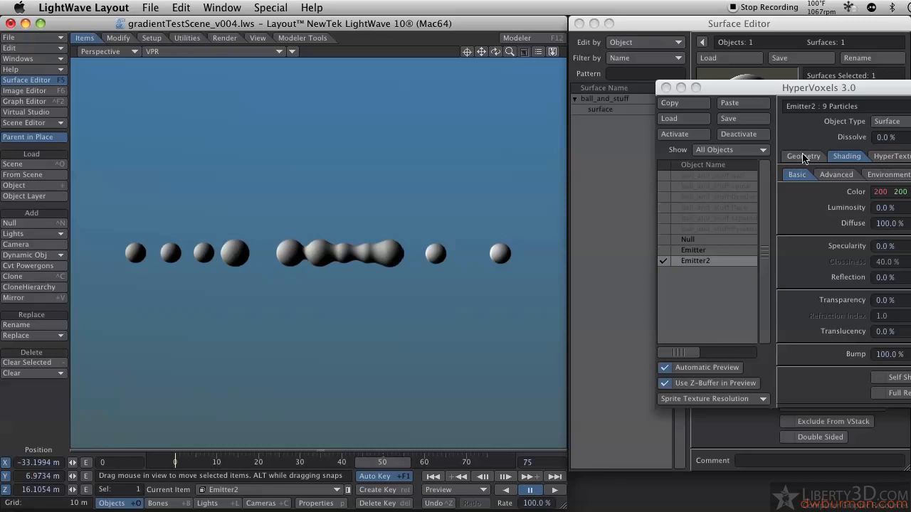
Step: Drive Particle Size with a Gradient layer holding several alternating light and dark keys
{"action": "left_click", "coordinate": [803, 155]}
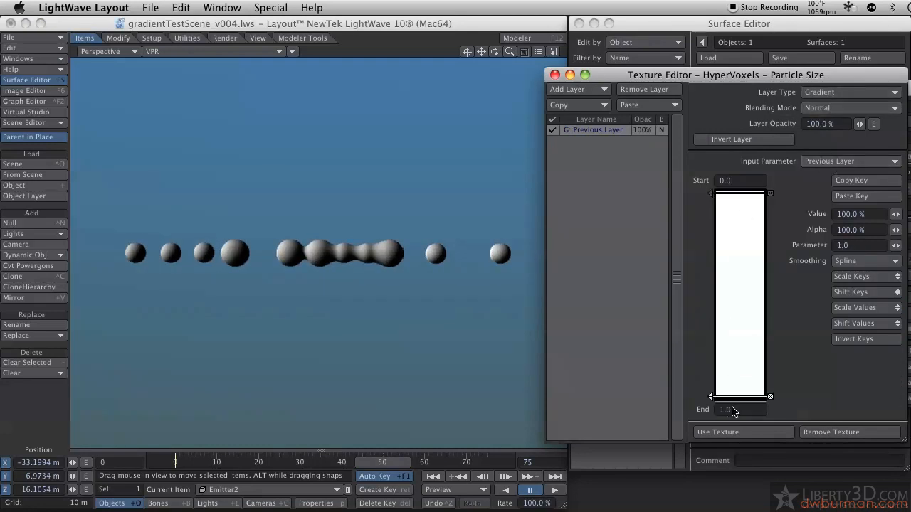
{"action": "left_click_drag", "start_coordinate": [740, 396], "coordinate": [740, 239]}
{"action": "type", "text": "20"}
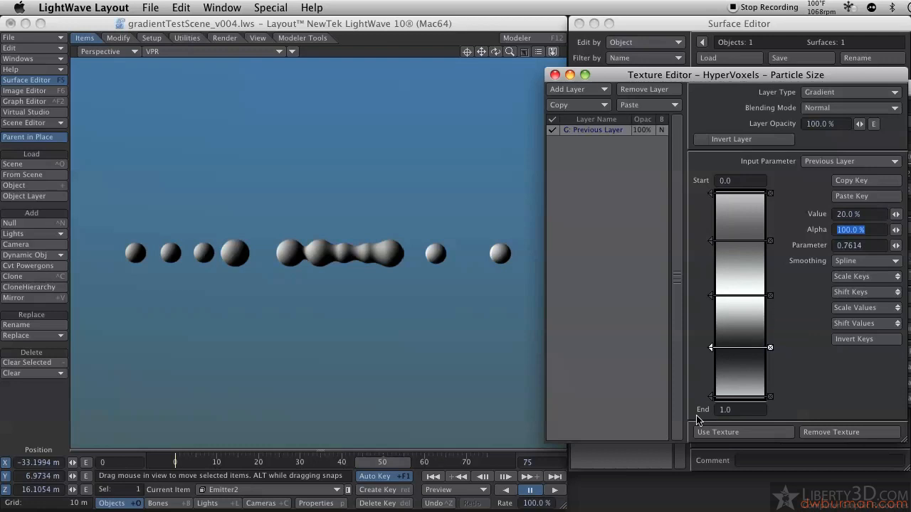
{"action": "left_click", "coordinate": [851, 161]}
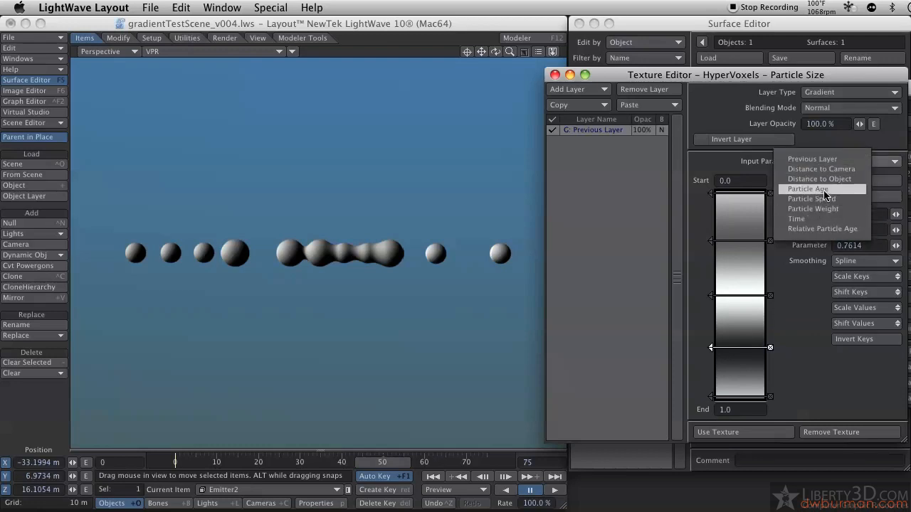
Step: Base the size gradient on Particle Age spanning 0 to 60 frames
{"action": "left_click", "coordinate": [805, 188]}
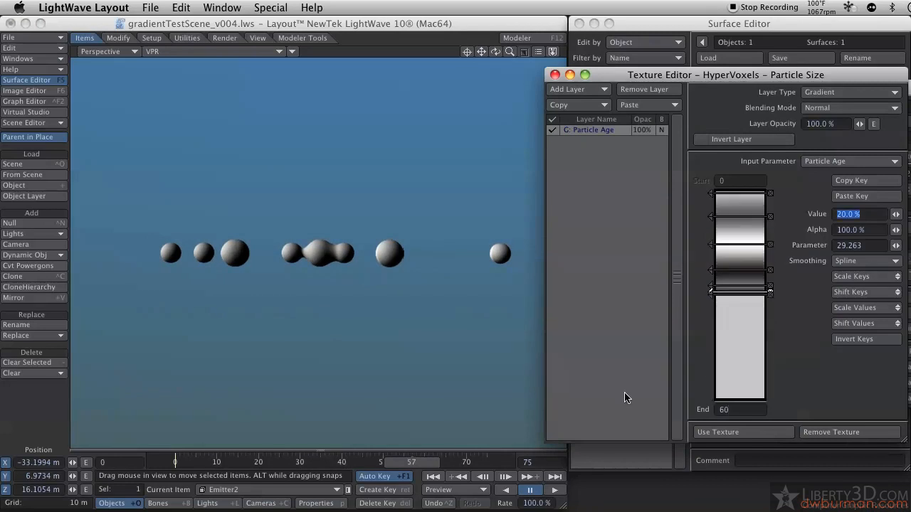
{"action": "mouse_move", "coordinate": [857, 308]}
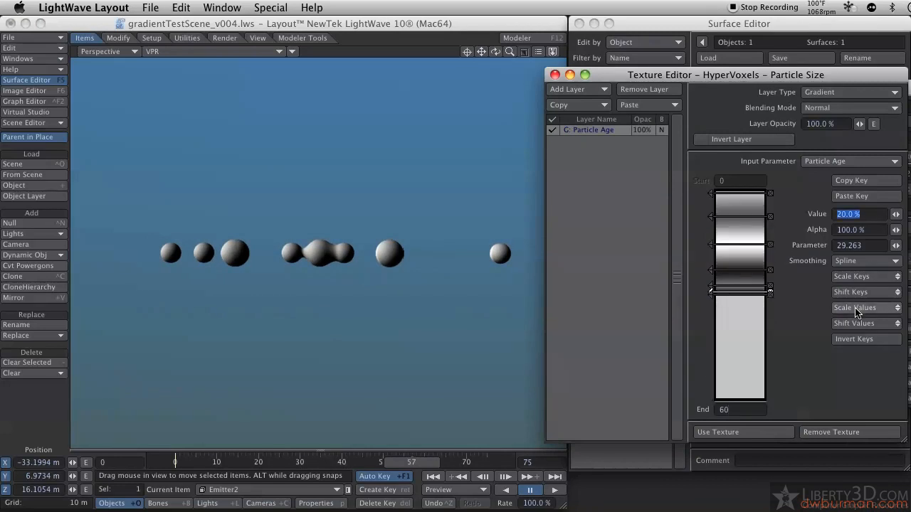
{"action": "mouse_move", "coordinate": [862, 281]}
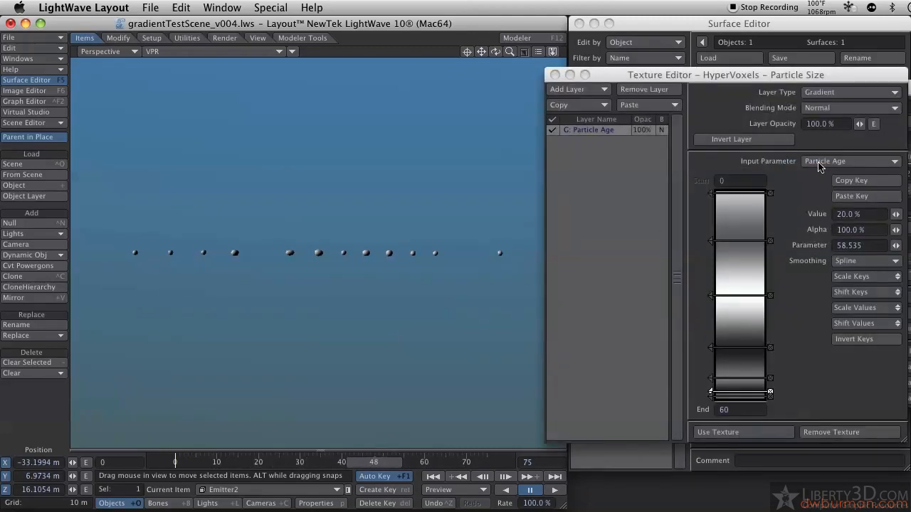
Step: Switch the size gradient's input to Relative Particle Age
{"action": "left_click", "coordinate": [850, 161]}
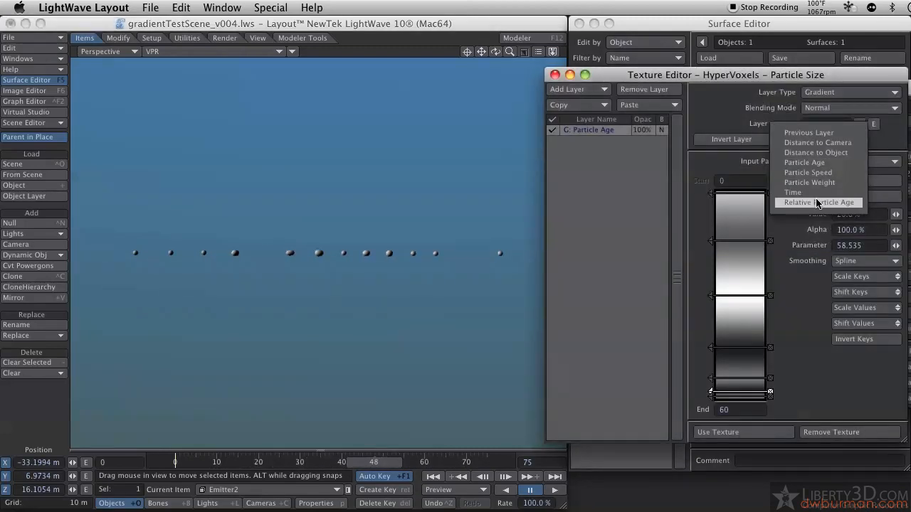
{"action": "left_click", "coordinate": [819, 202]}
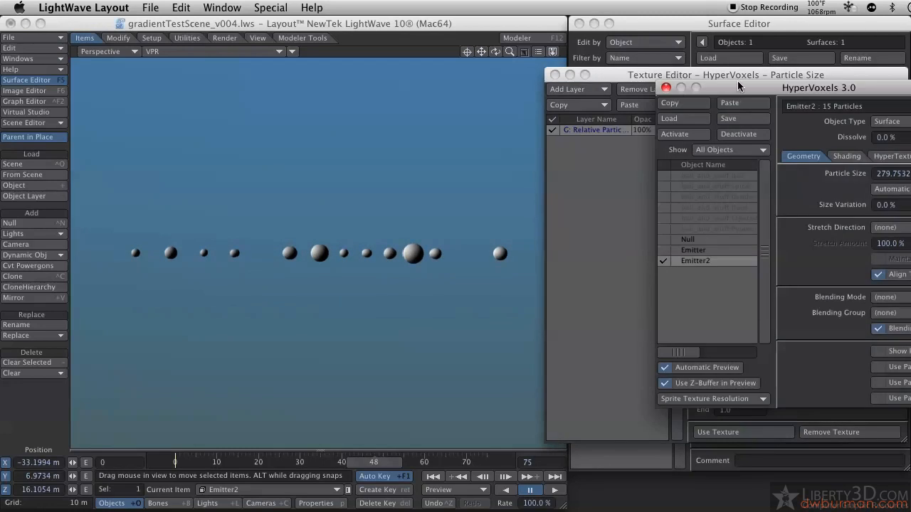
{"action": "mouse_move", "coordinate": [556, 108]}
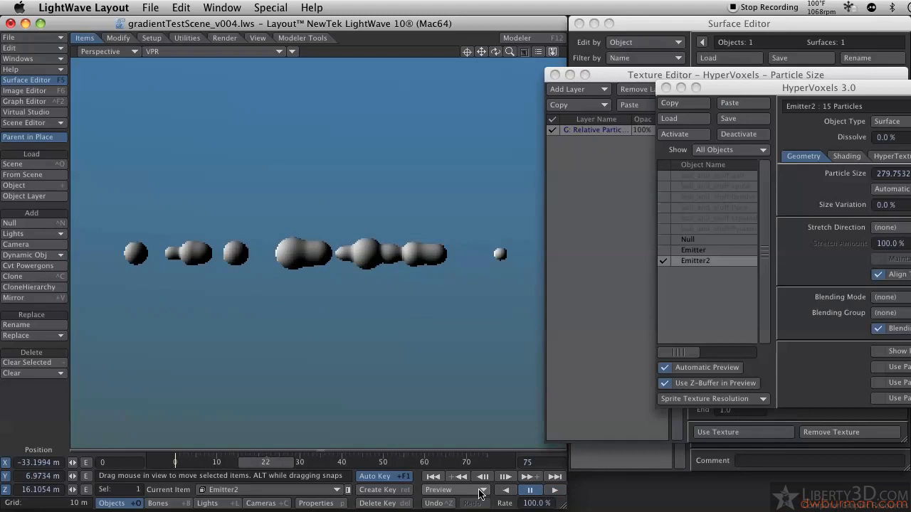
Step: Set Emitter2's HyperVoxels Object Type to Sprite
{"action": "left_click", "coordinate": [454, 489]}
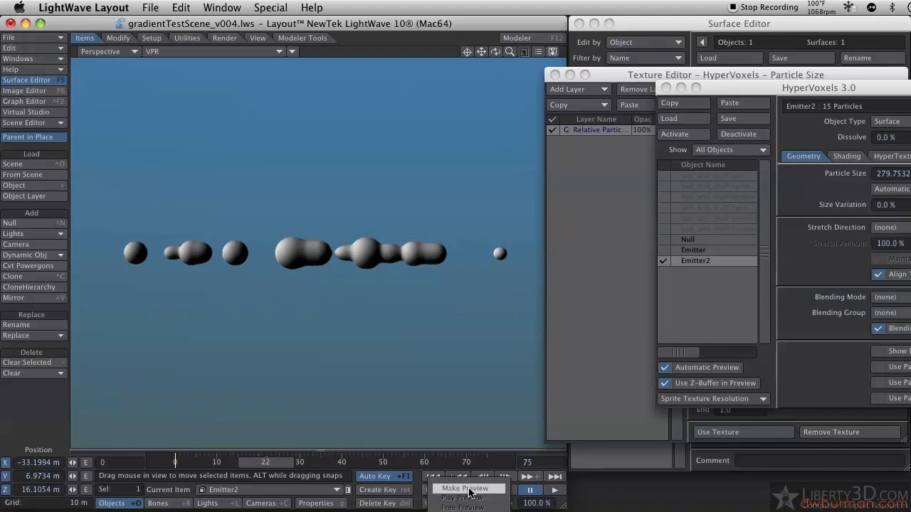
{"action": "left_click", "coordinate": [468, 488]}
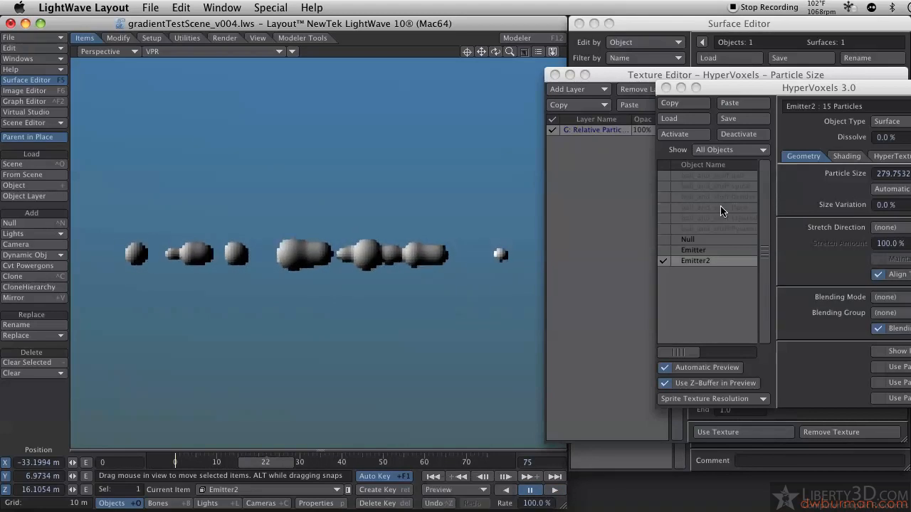
{"action": "left_click", "coordinate": [890, 121]}
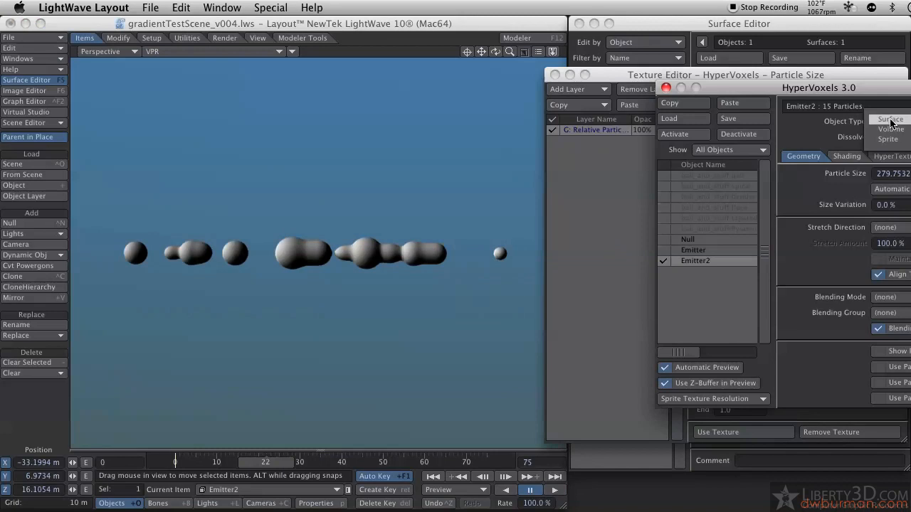
{"action": "left_click", "coordinate": [887, 140]}
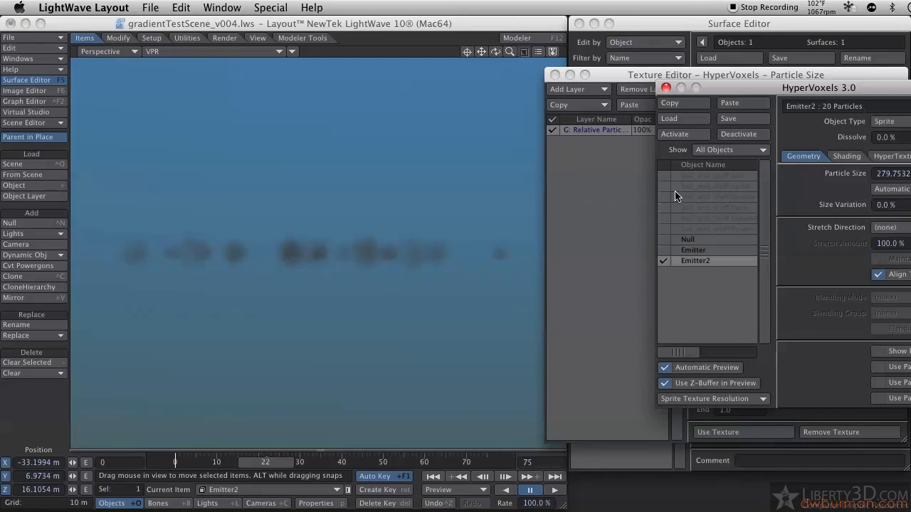
Step: Adjust sprite light shading and load star.png as the sprite clip
{"action": "left_click", "coordinate": [846, 155]}
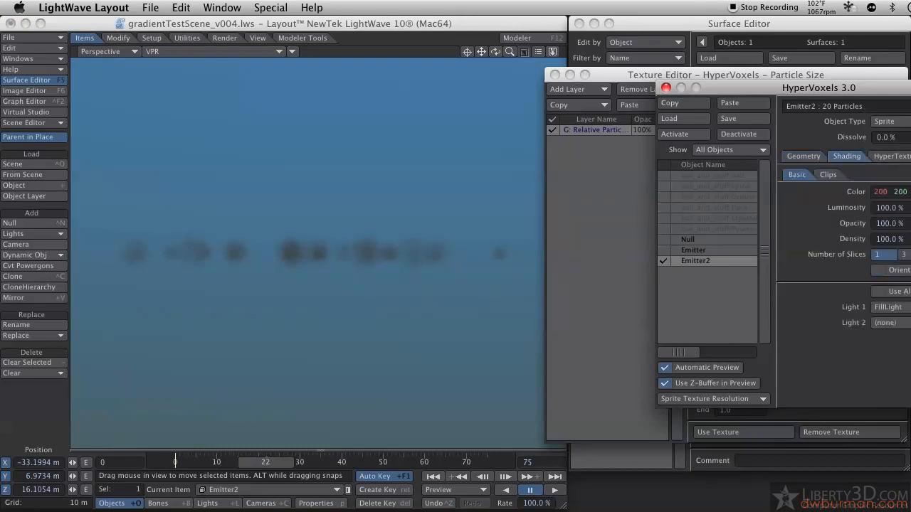
{"action": "left_click", "coordinate": [879, 290]}
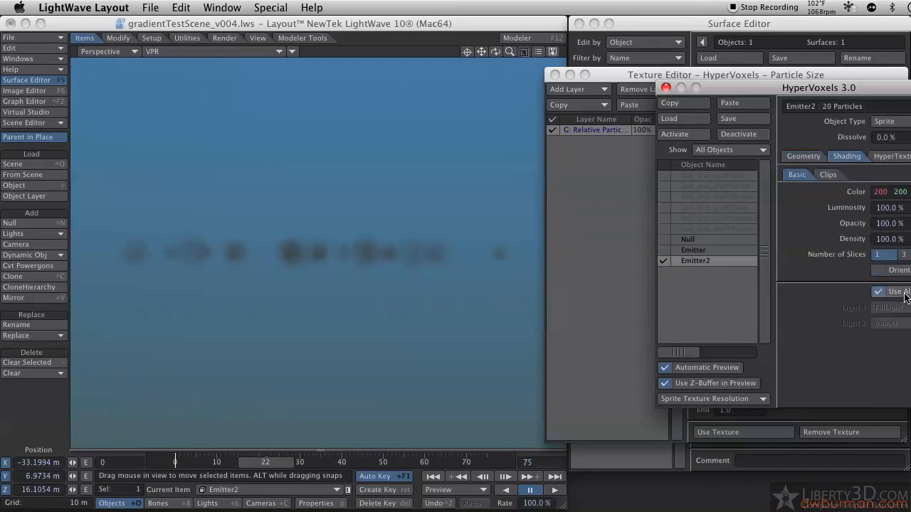
{"action": "left_click", "coordinate": [826, 174]}
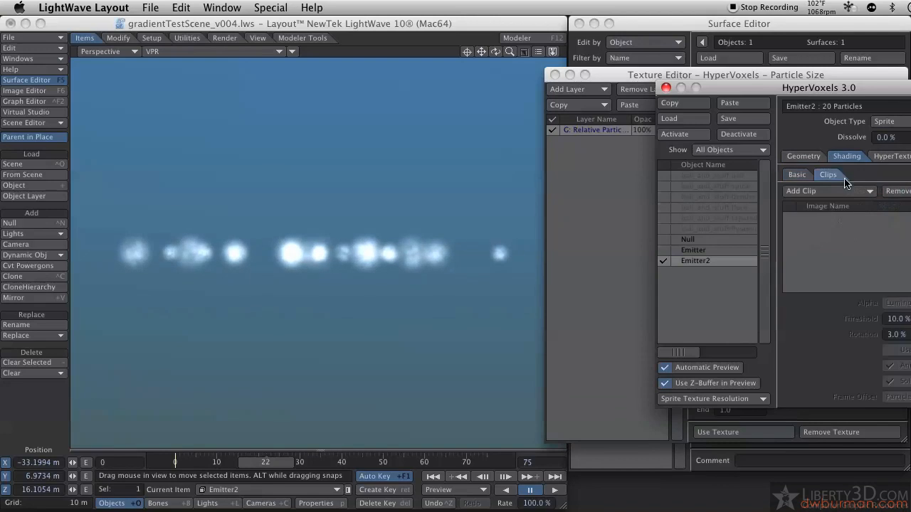
{"action": "left_click", "coordinate": [800, 191]}
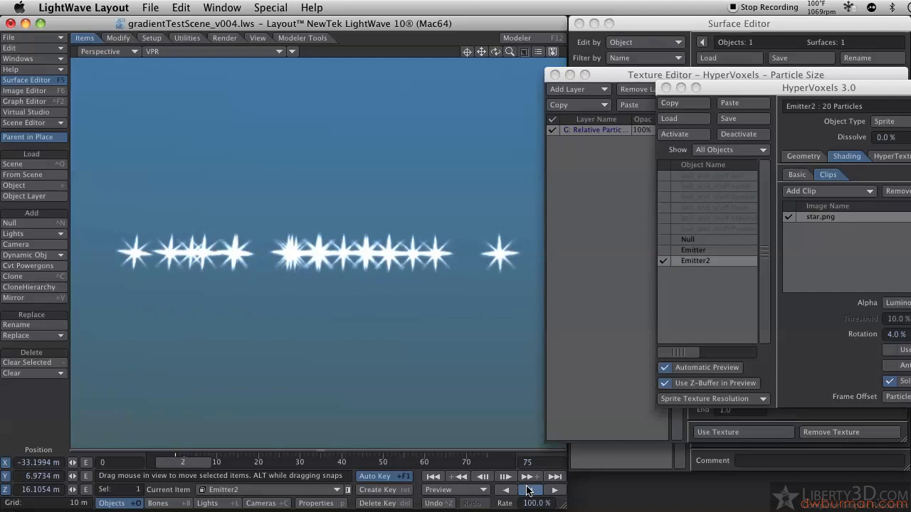
Step: Switch the viewport to Textured Shaded Solid, build a Make Preview and play it
{"action": "left_click", "coordinate": [529, 489]}
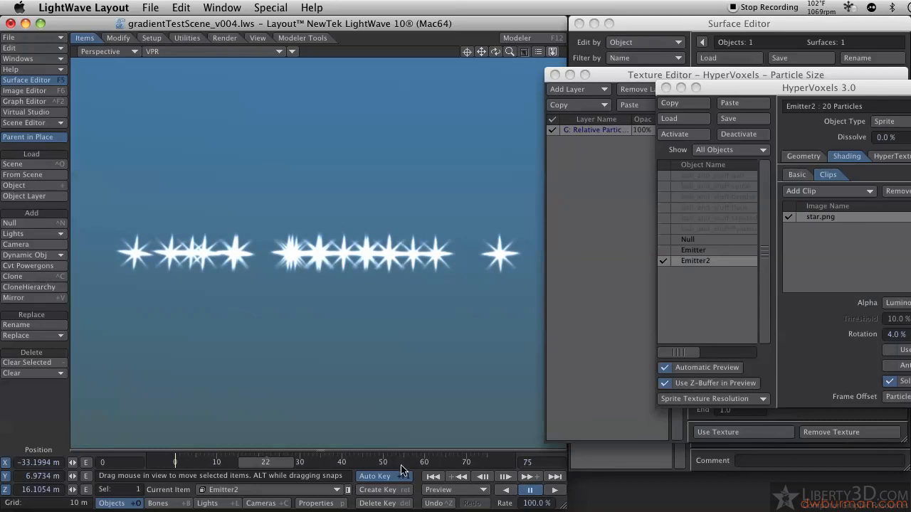
{"action": "left_click", "coordinate": [128, 51]}
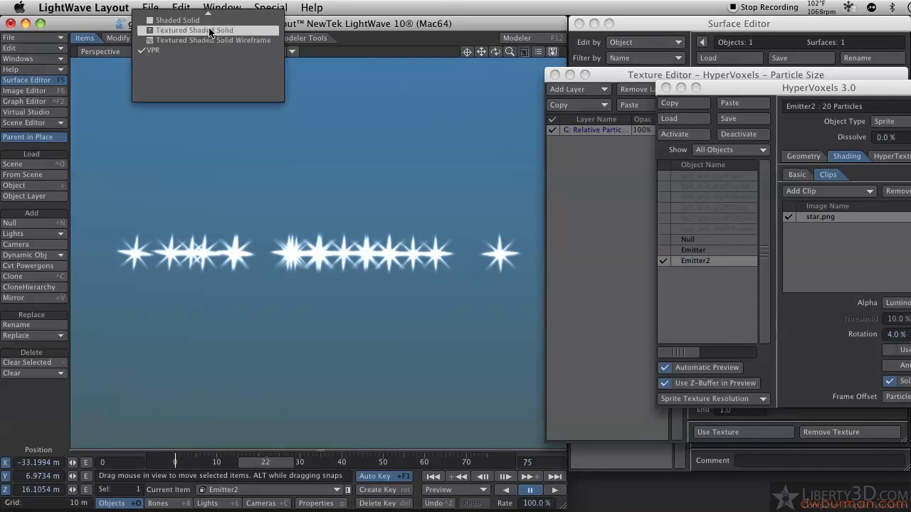
{"action": "left_click", "coordinate": [192, 30]}
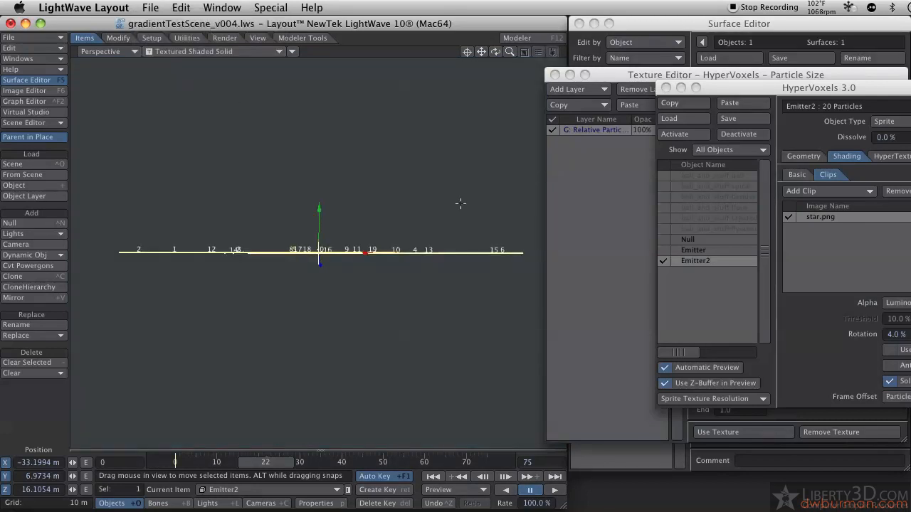
{"action": "mouse_move", "coordinate": [801, 171]}
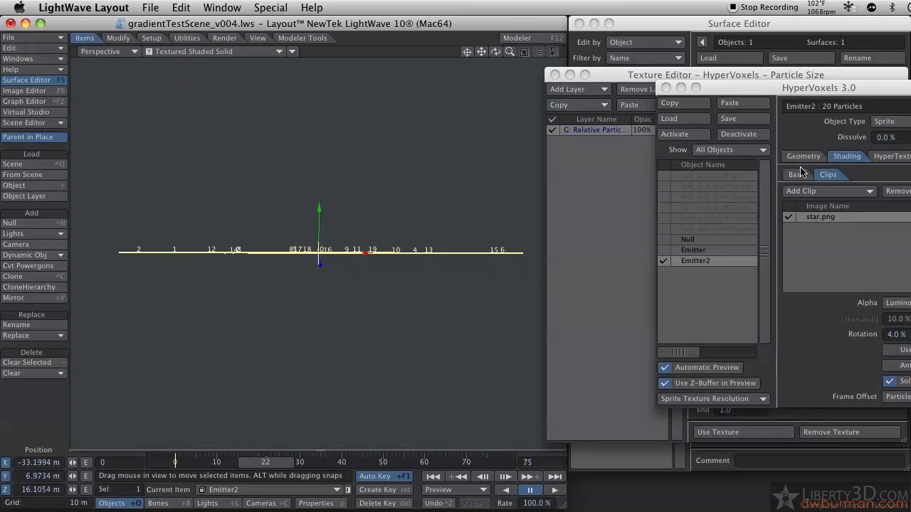
{"action": "left_click", "coordinate": [802, 155]}
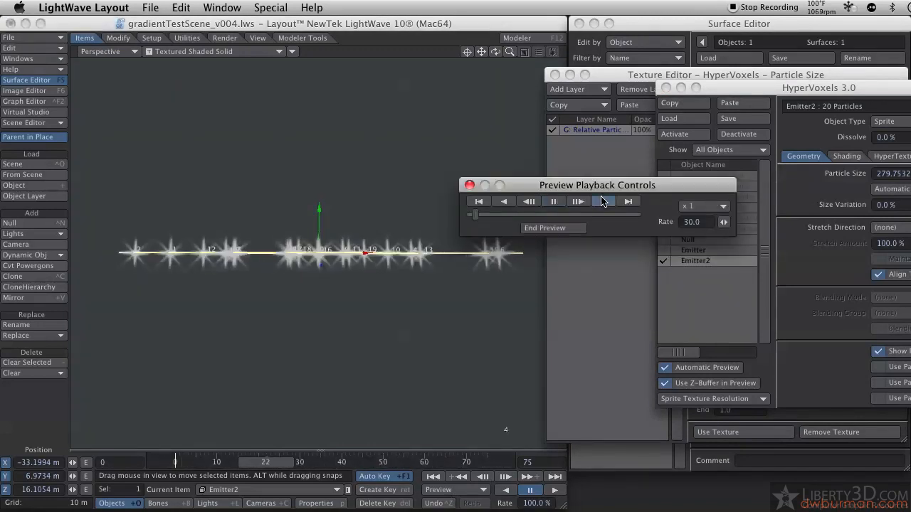
{"action": "left_click", "coordinate": [577, 201]}
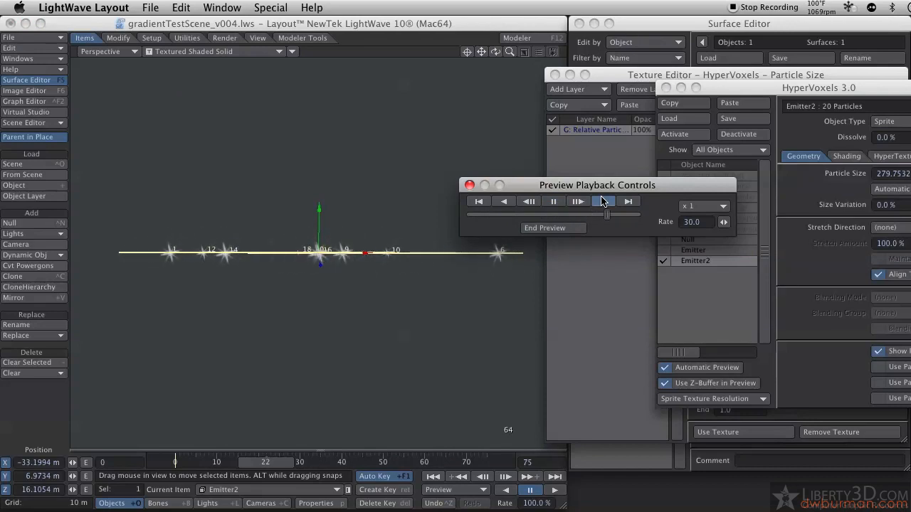